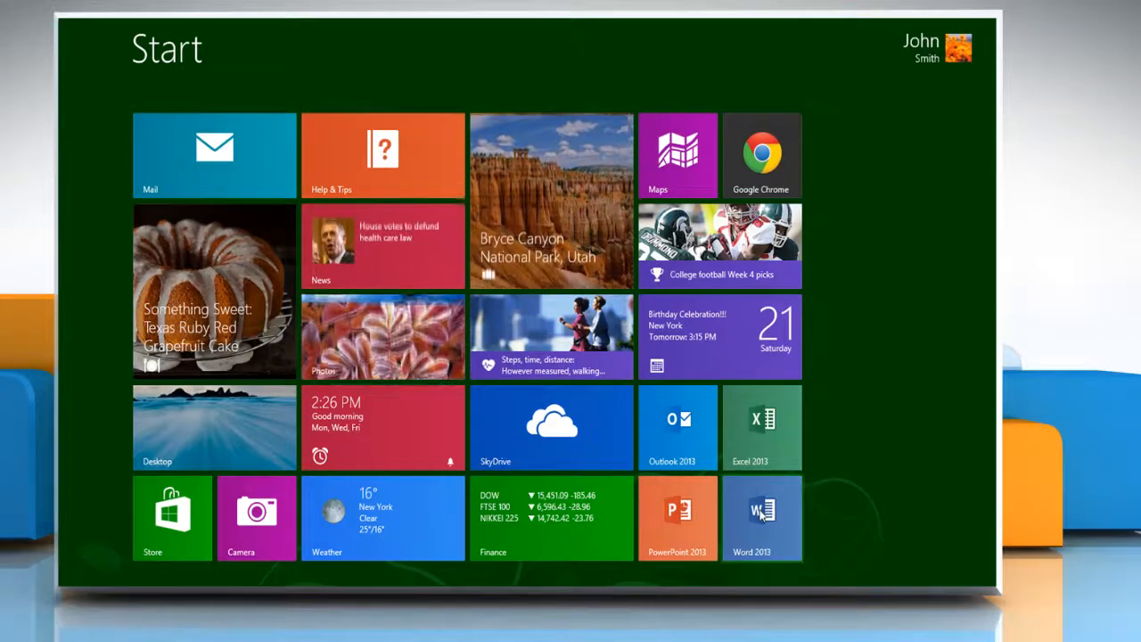
- Launch Word 2013 and open the System Configuration document from the Recent list
left_click(763, 517)
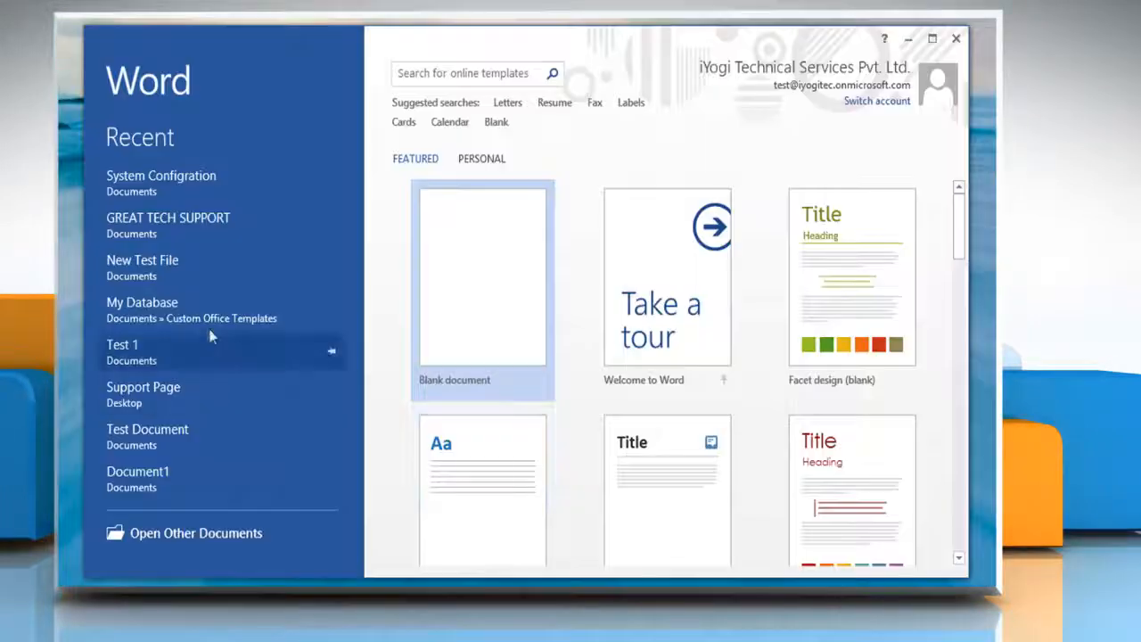
left_click(160, 175)
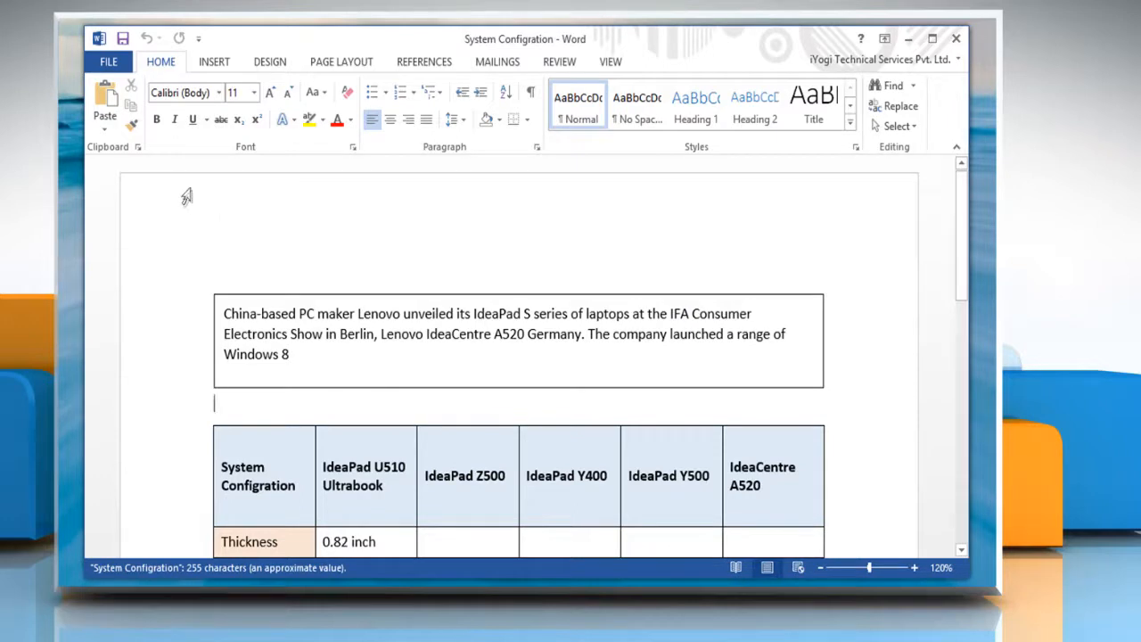
- Rotate the selected text box's paragraph to 270 degrees using a Text Direction option
left_click(371, 353)
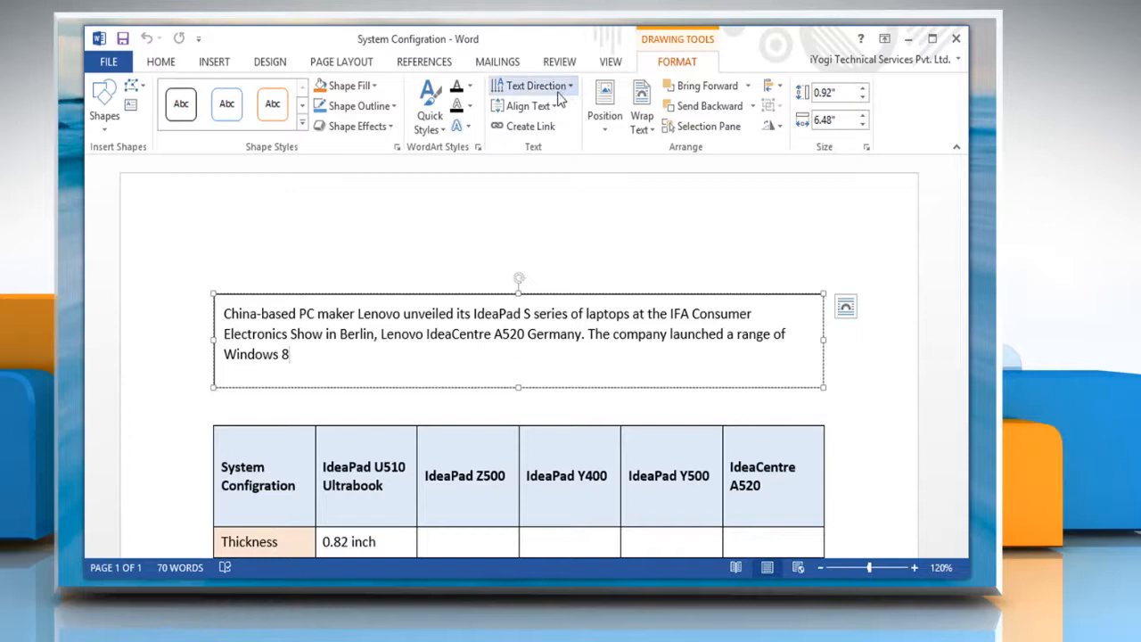
left_click(535, 86)
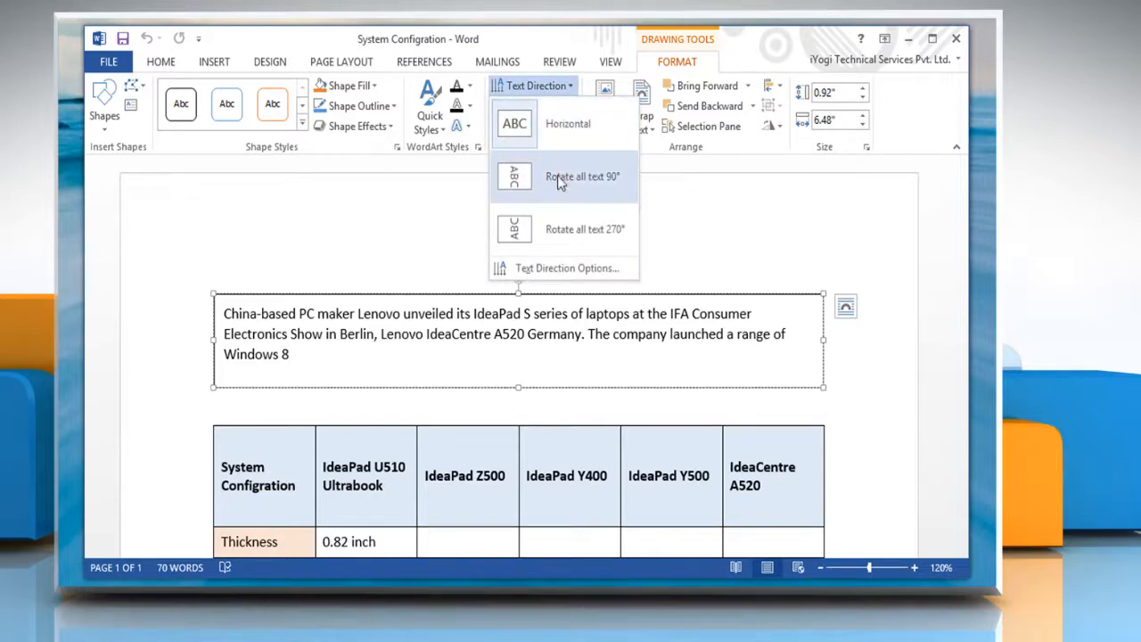
mouse_move(562, 229)
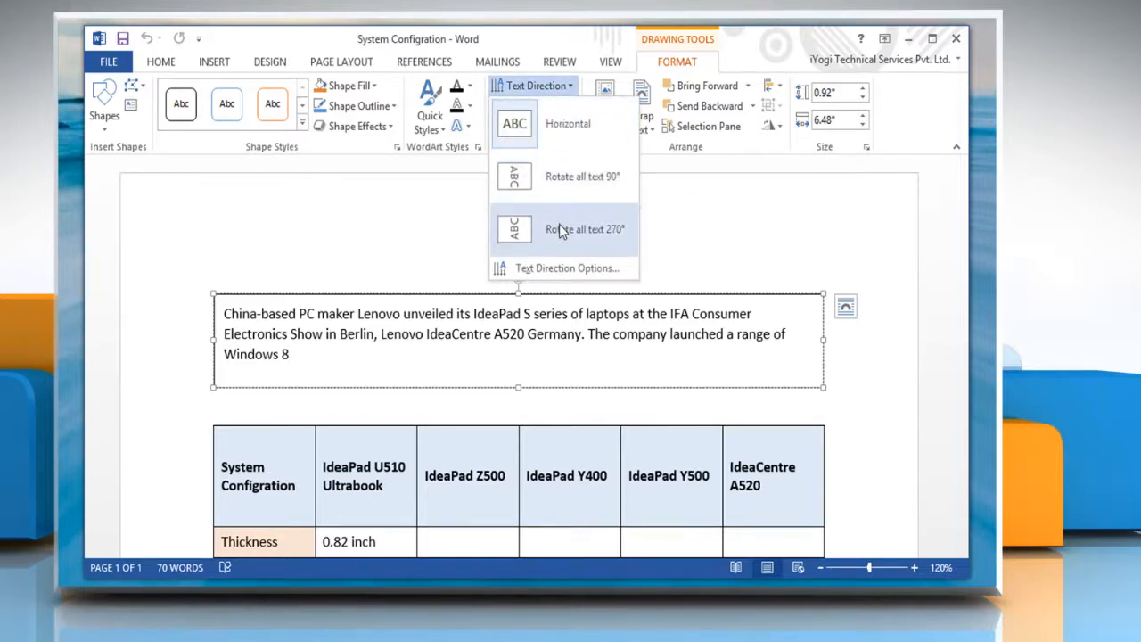
left_click(584, 228)
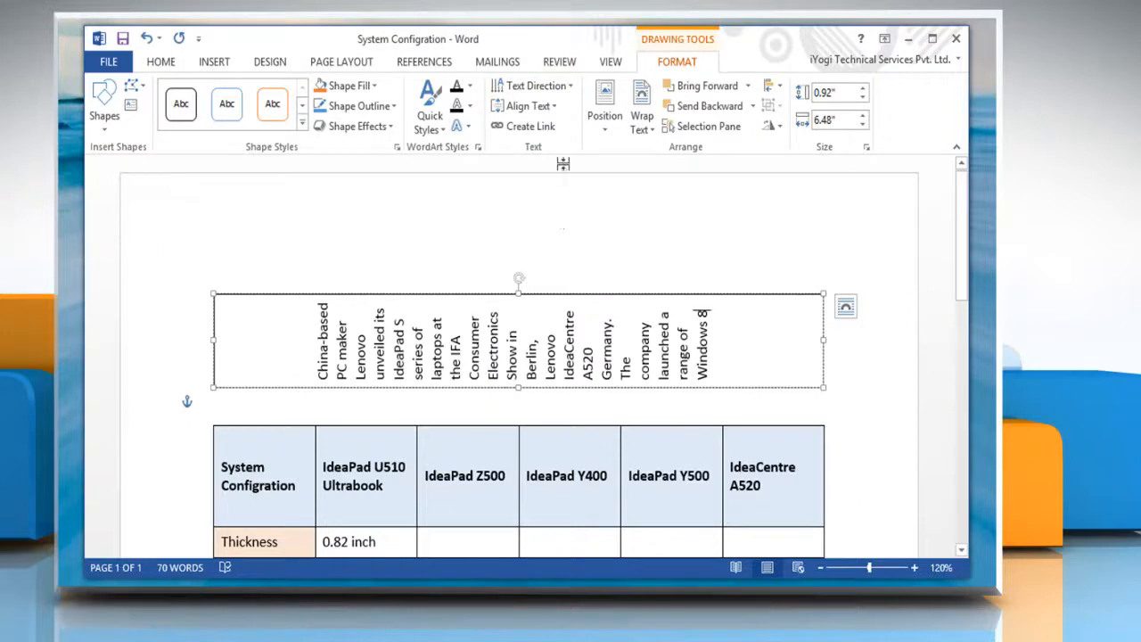
left_click(532, 86)
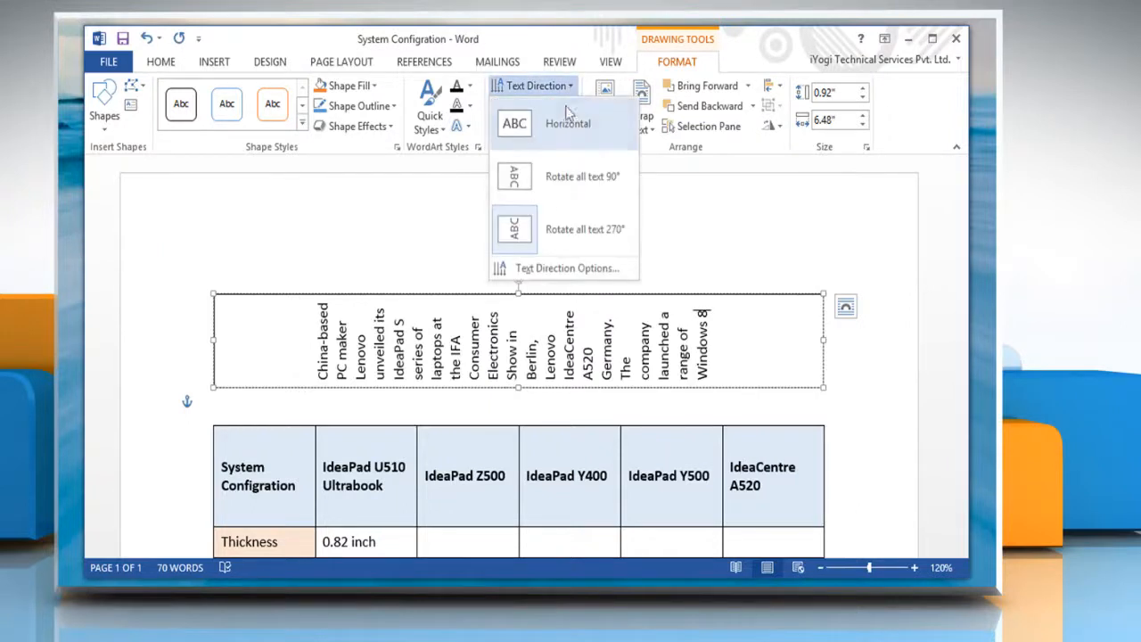
- Choose the bottom-to-top orientation in the Text Direction Options dialog and apply it
left_click(565, 268)
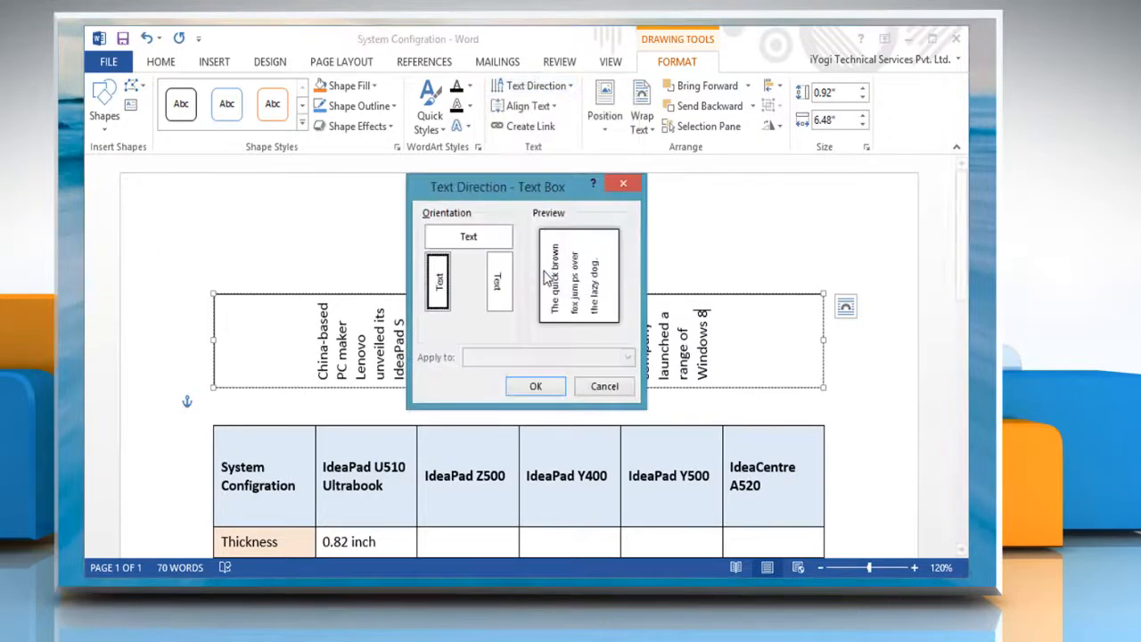
left_click(499, 280)
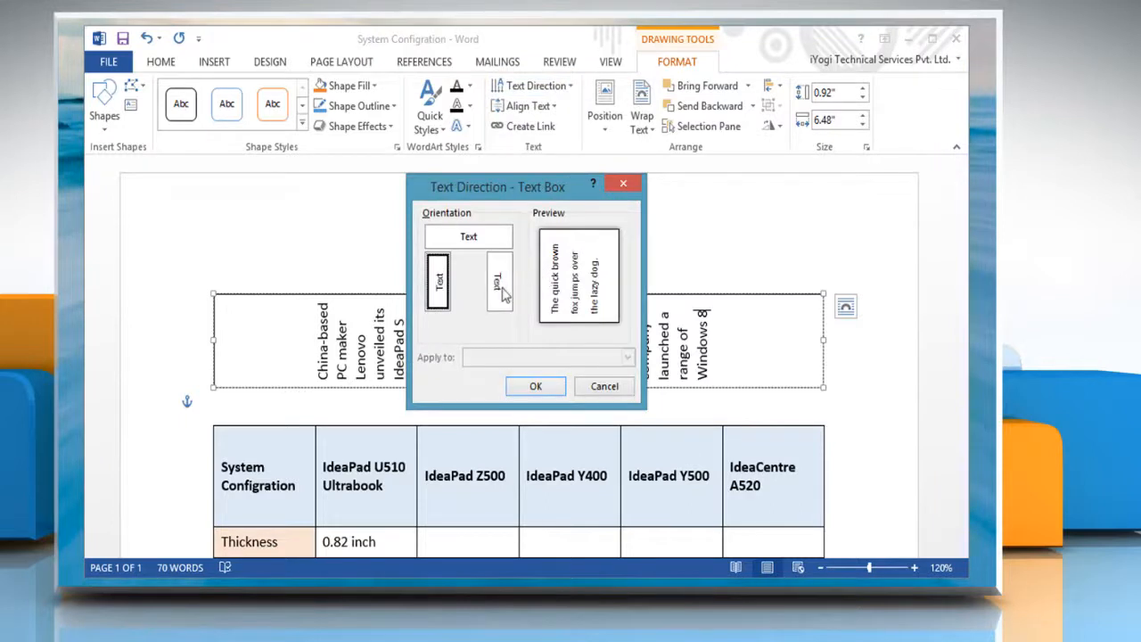
mouse_move(503, 296)
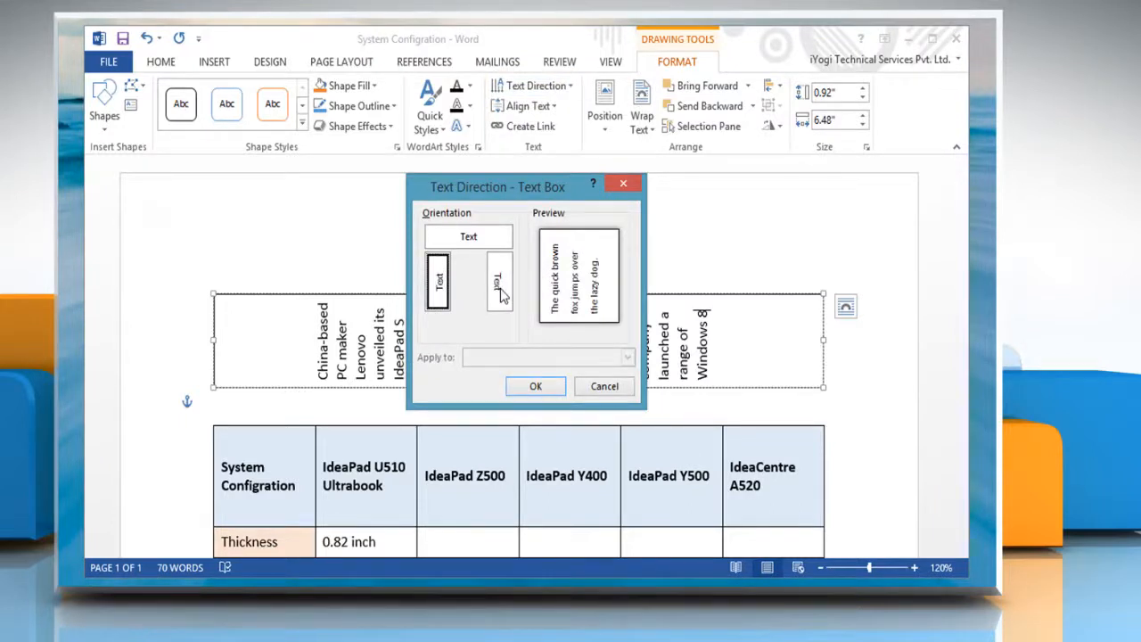
left_click(499, 282)
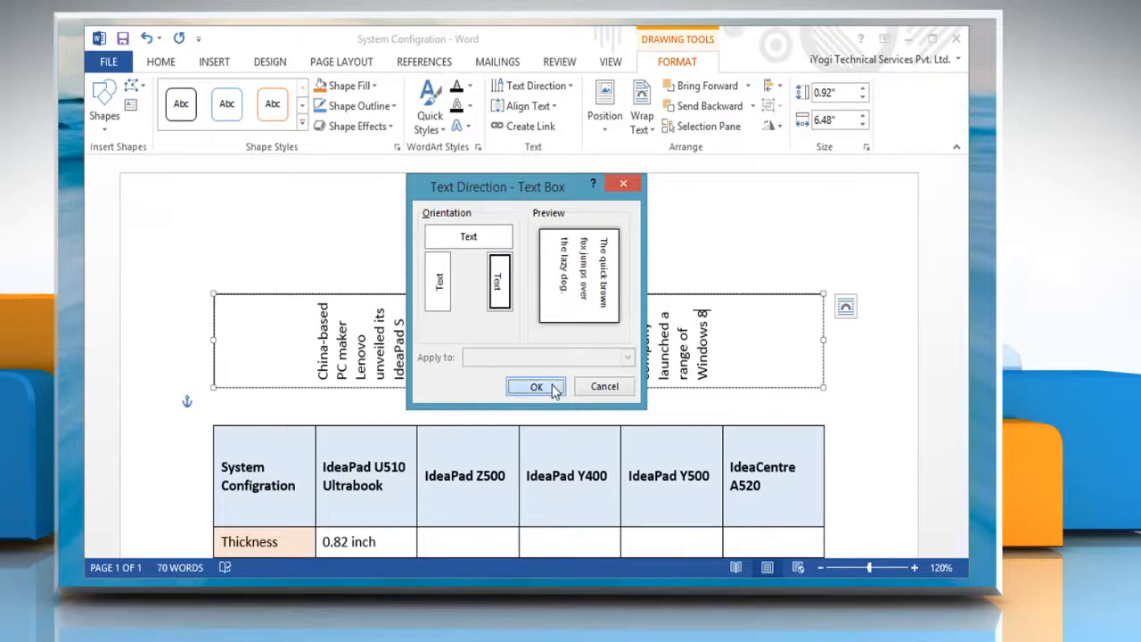
left_click(535, 385)
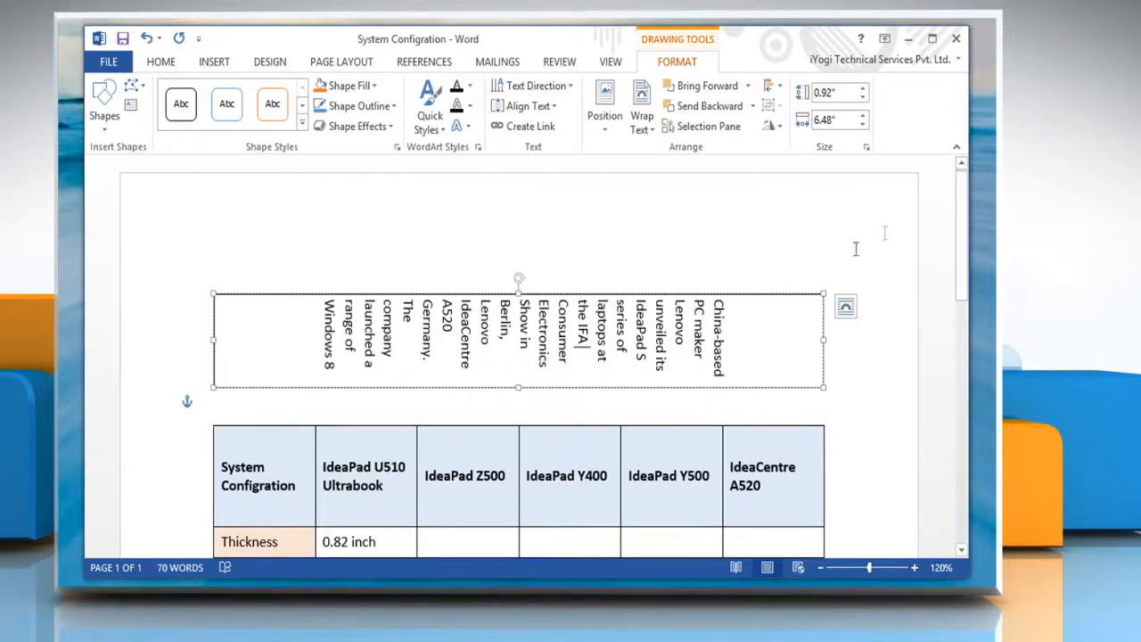
scroll("down", 3)
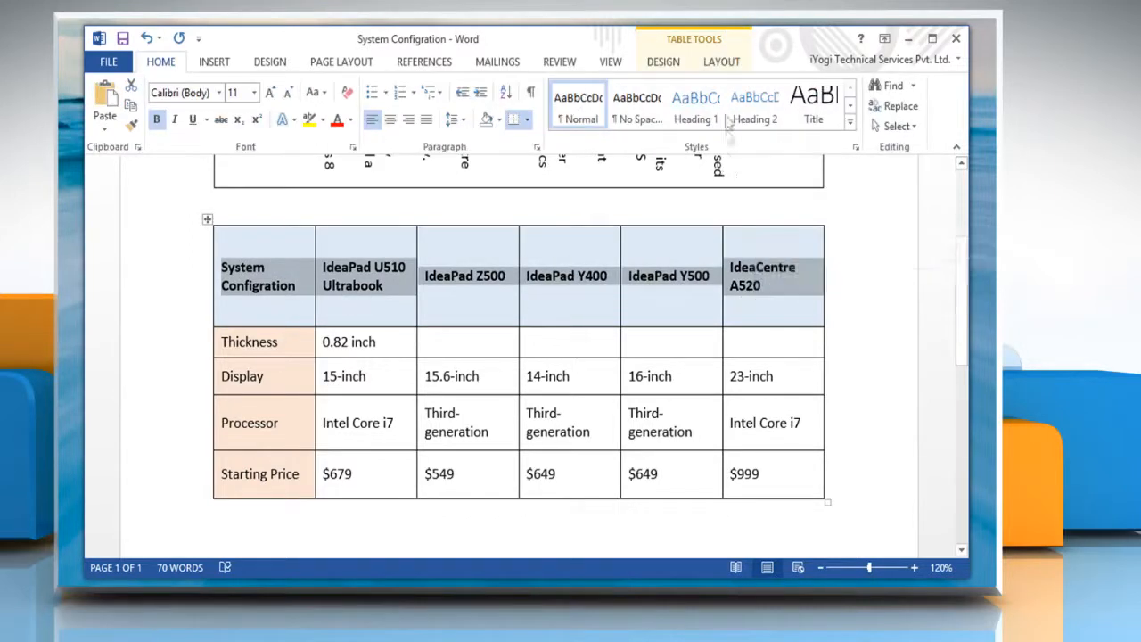
- Cycle the table header row's Text Direction until the header cells read vertically bottom to top
left_click(720, 60)
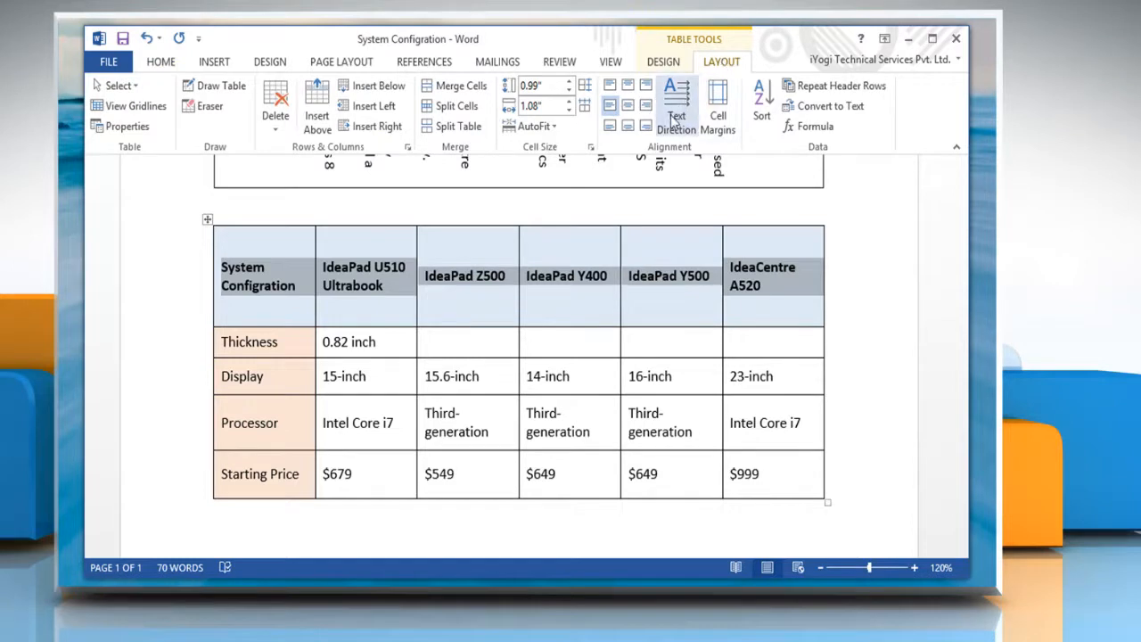
left_click(676, 105)
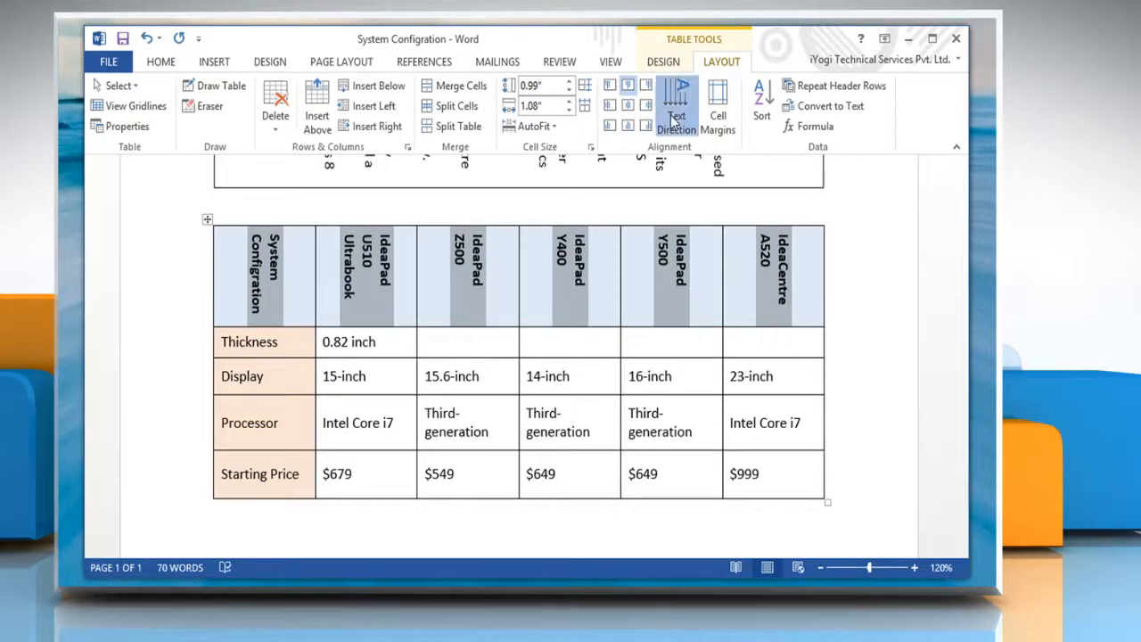
left_click(676, 105)
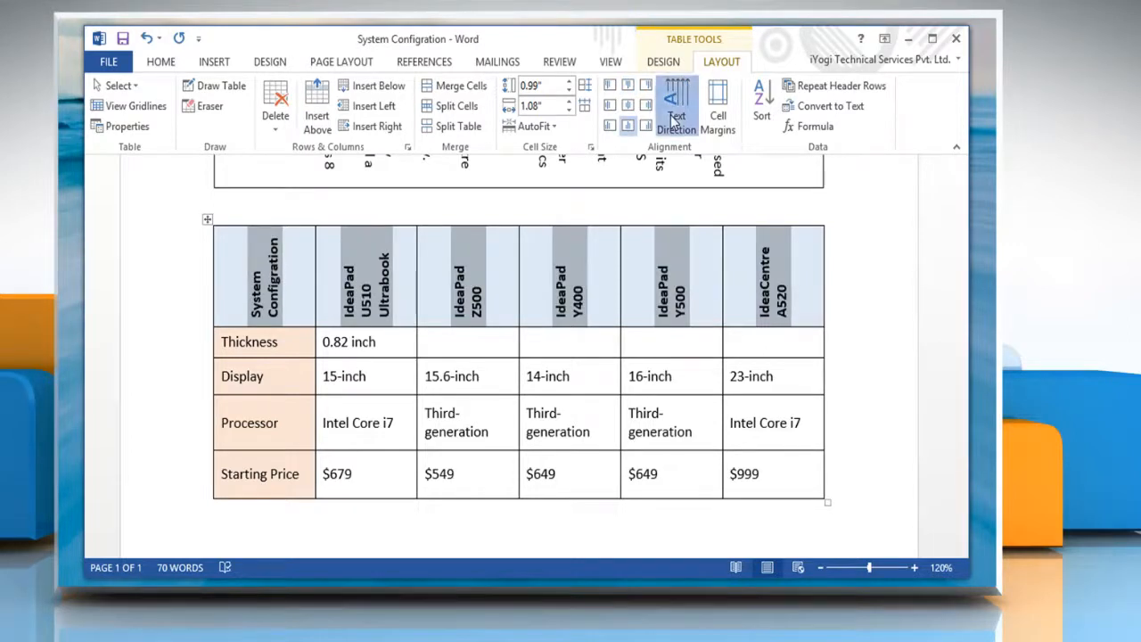
left_click(675, 105)
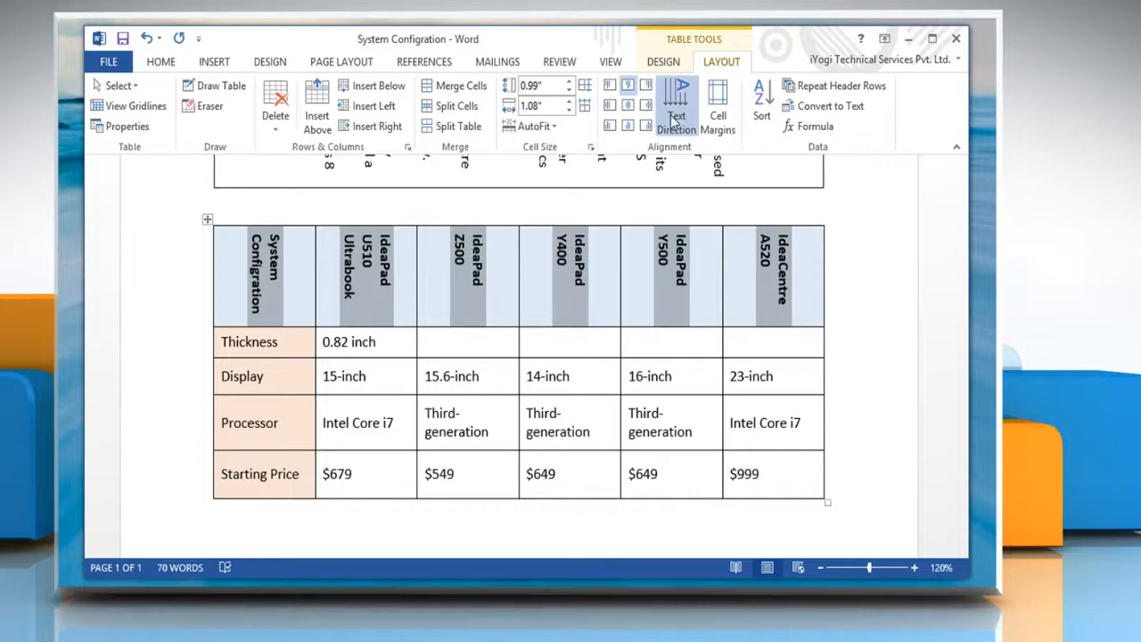
left_click(676, 105)
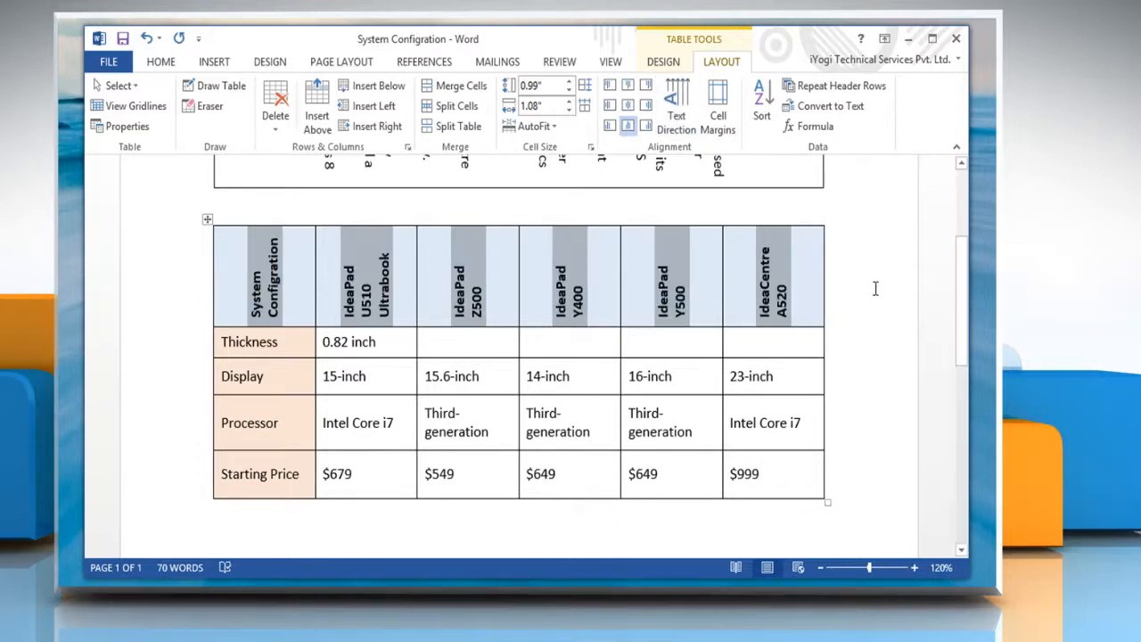
mouse_move(869, 294)
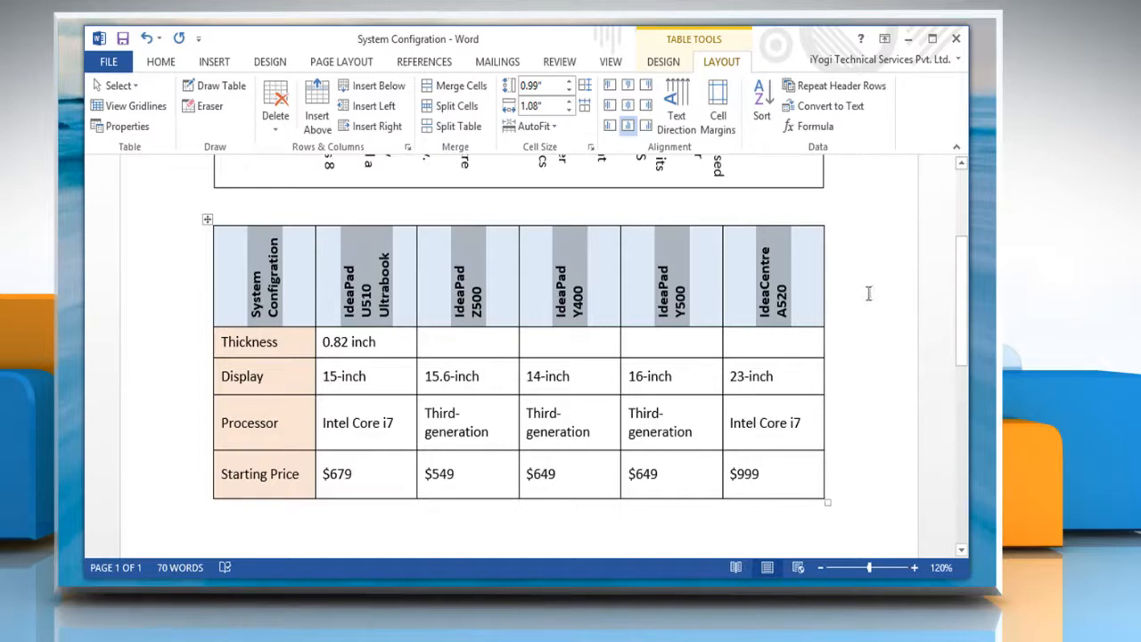